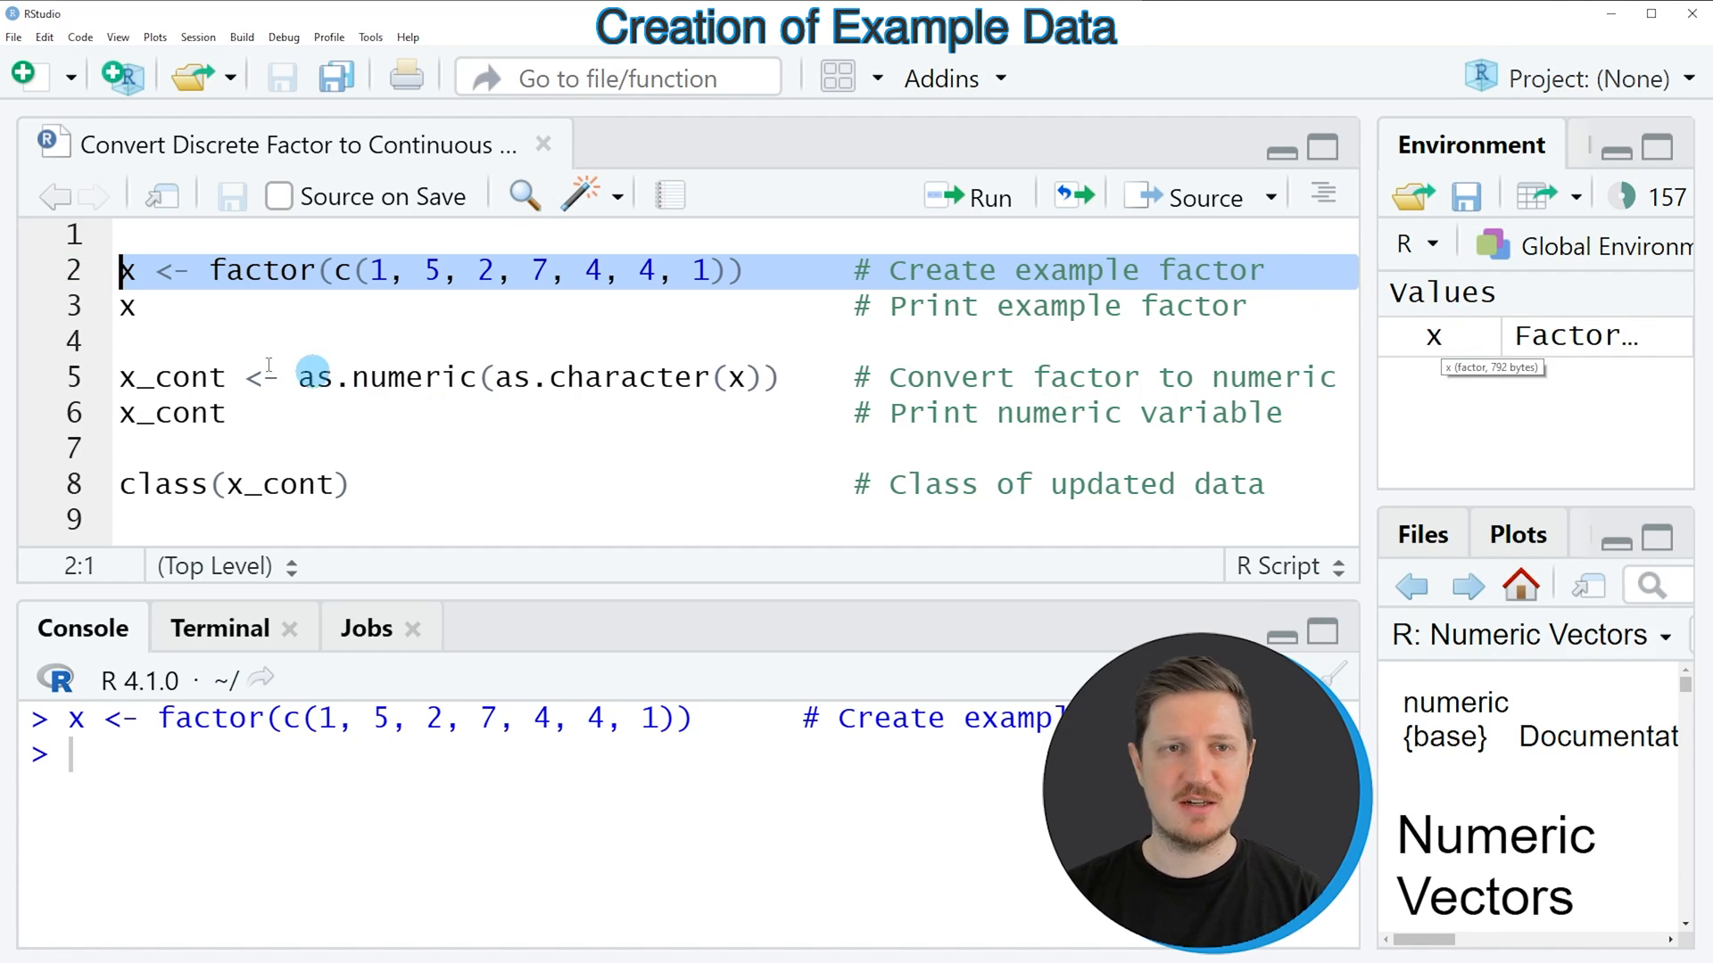
# Step: Run the print line to show factor x (1 5 2 7 4 4 1) and highlight levels 1 2 4 5 7
pyautogui.click(127, 307)
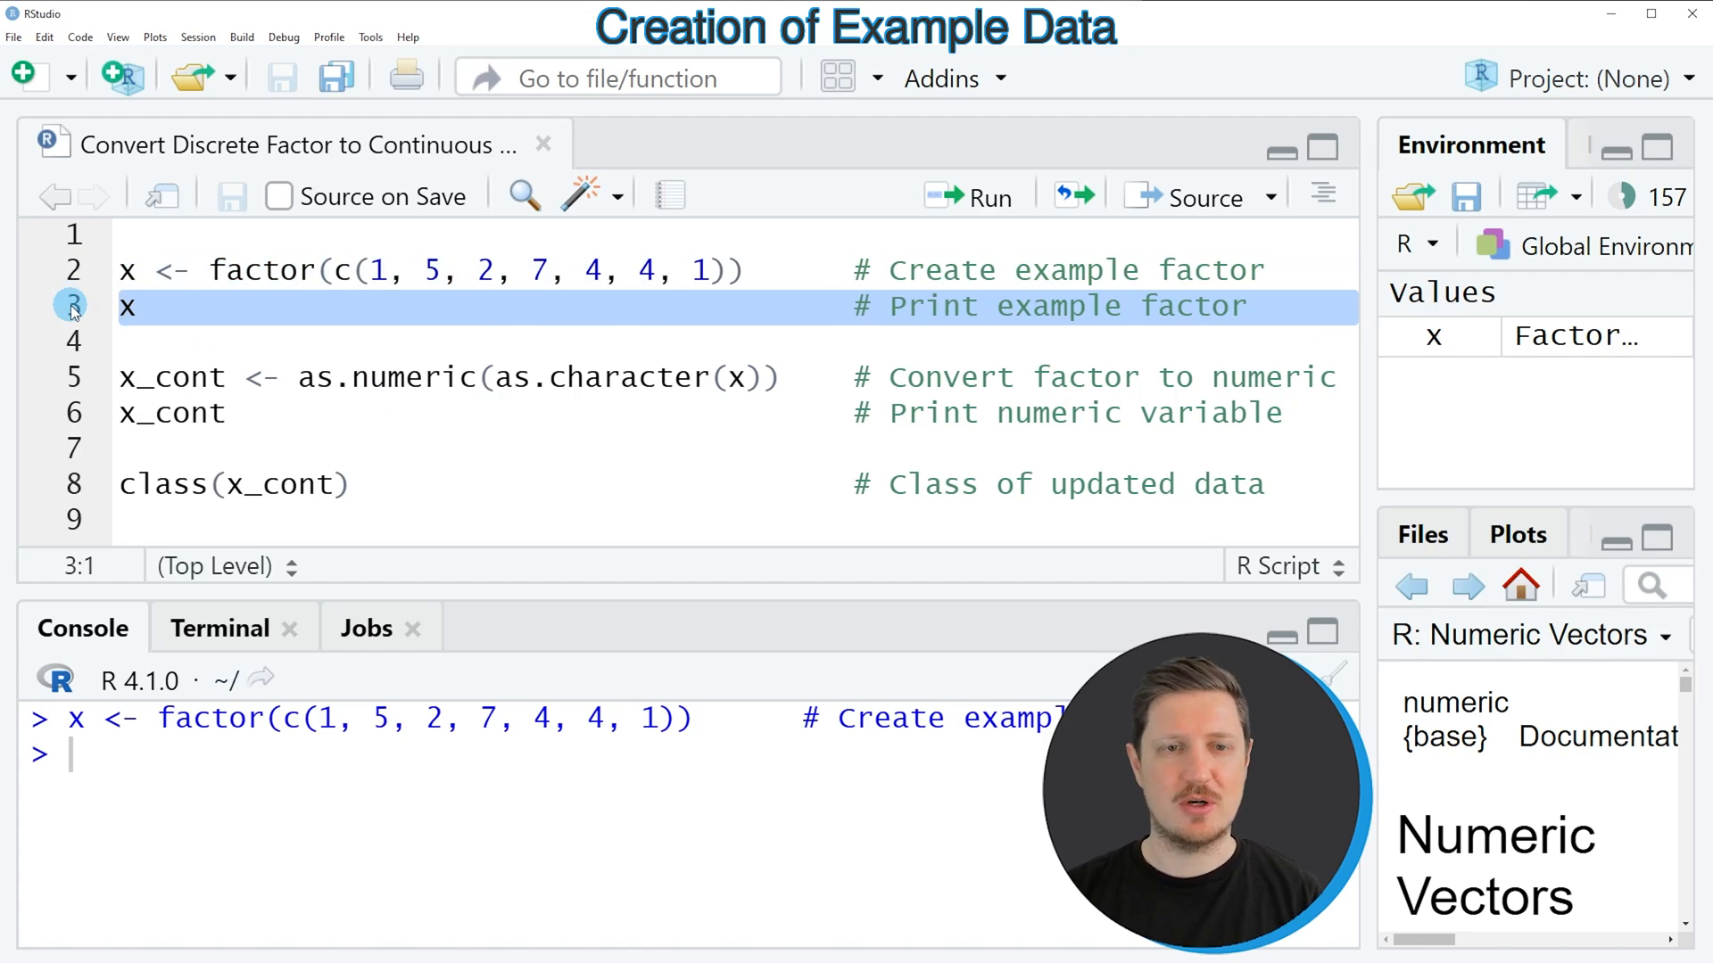
pyautogui.click(987, 196)
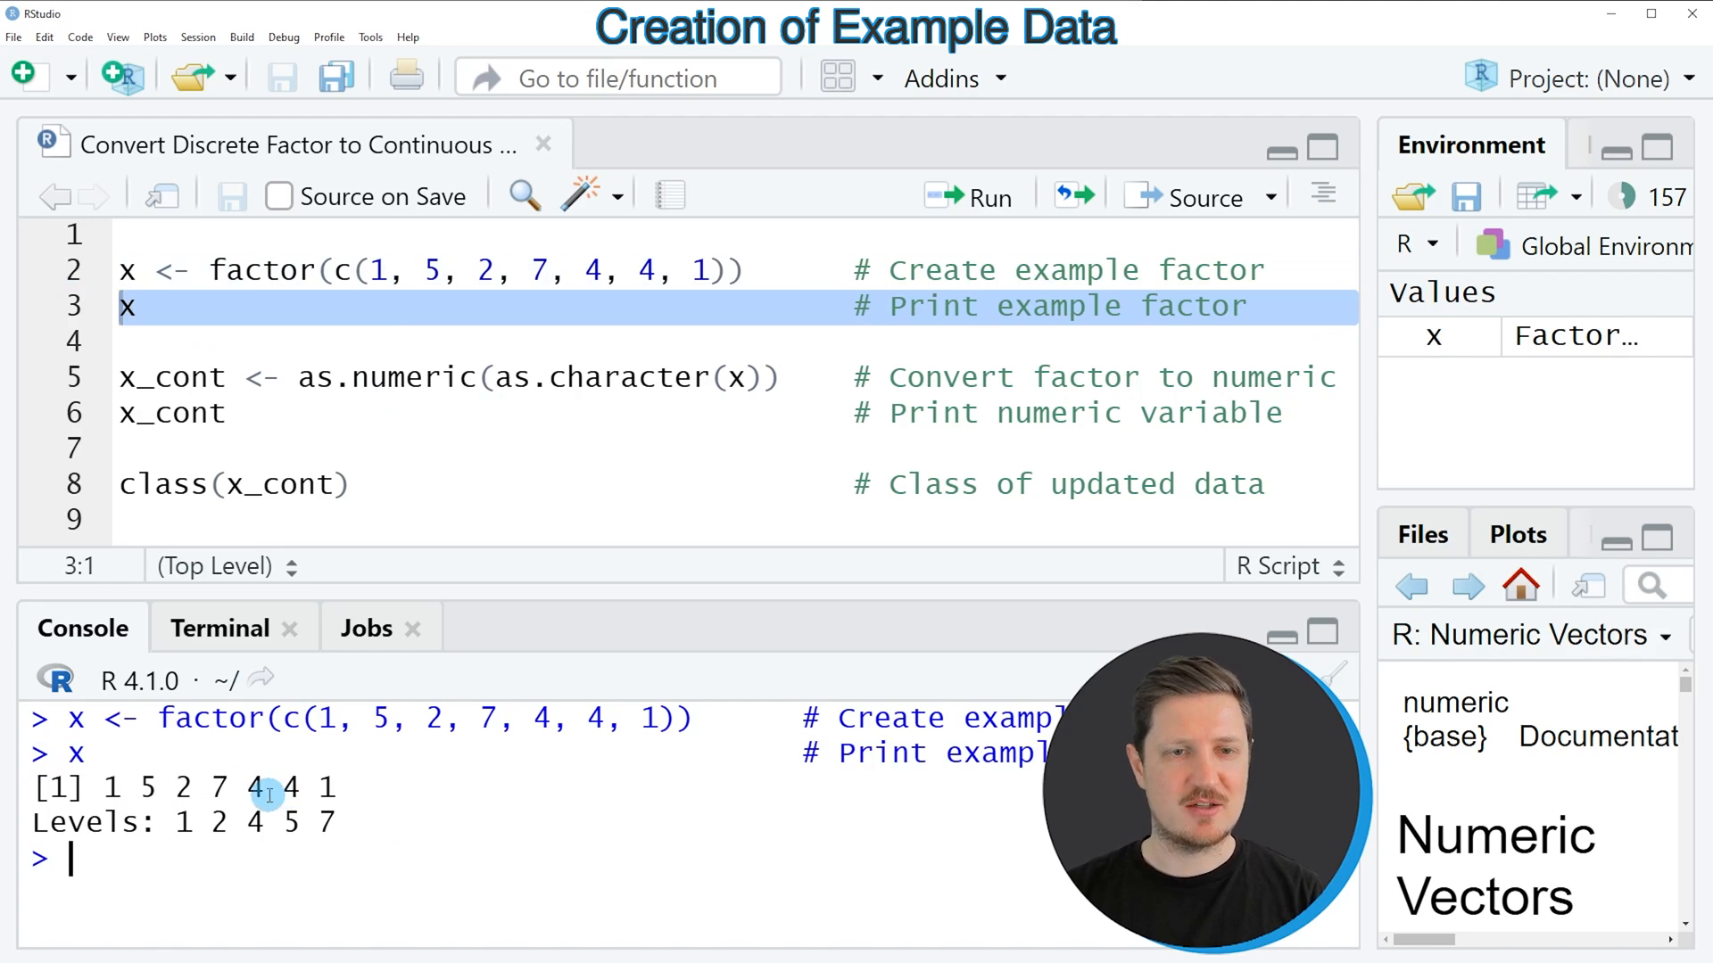
pyautogui.moveTo(101, 788); pyautogui.dragTo(339, 788)
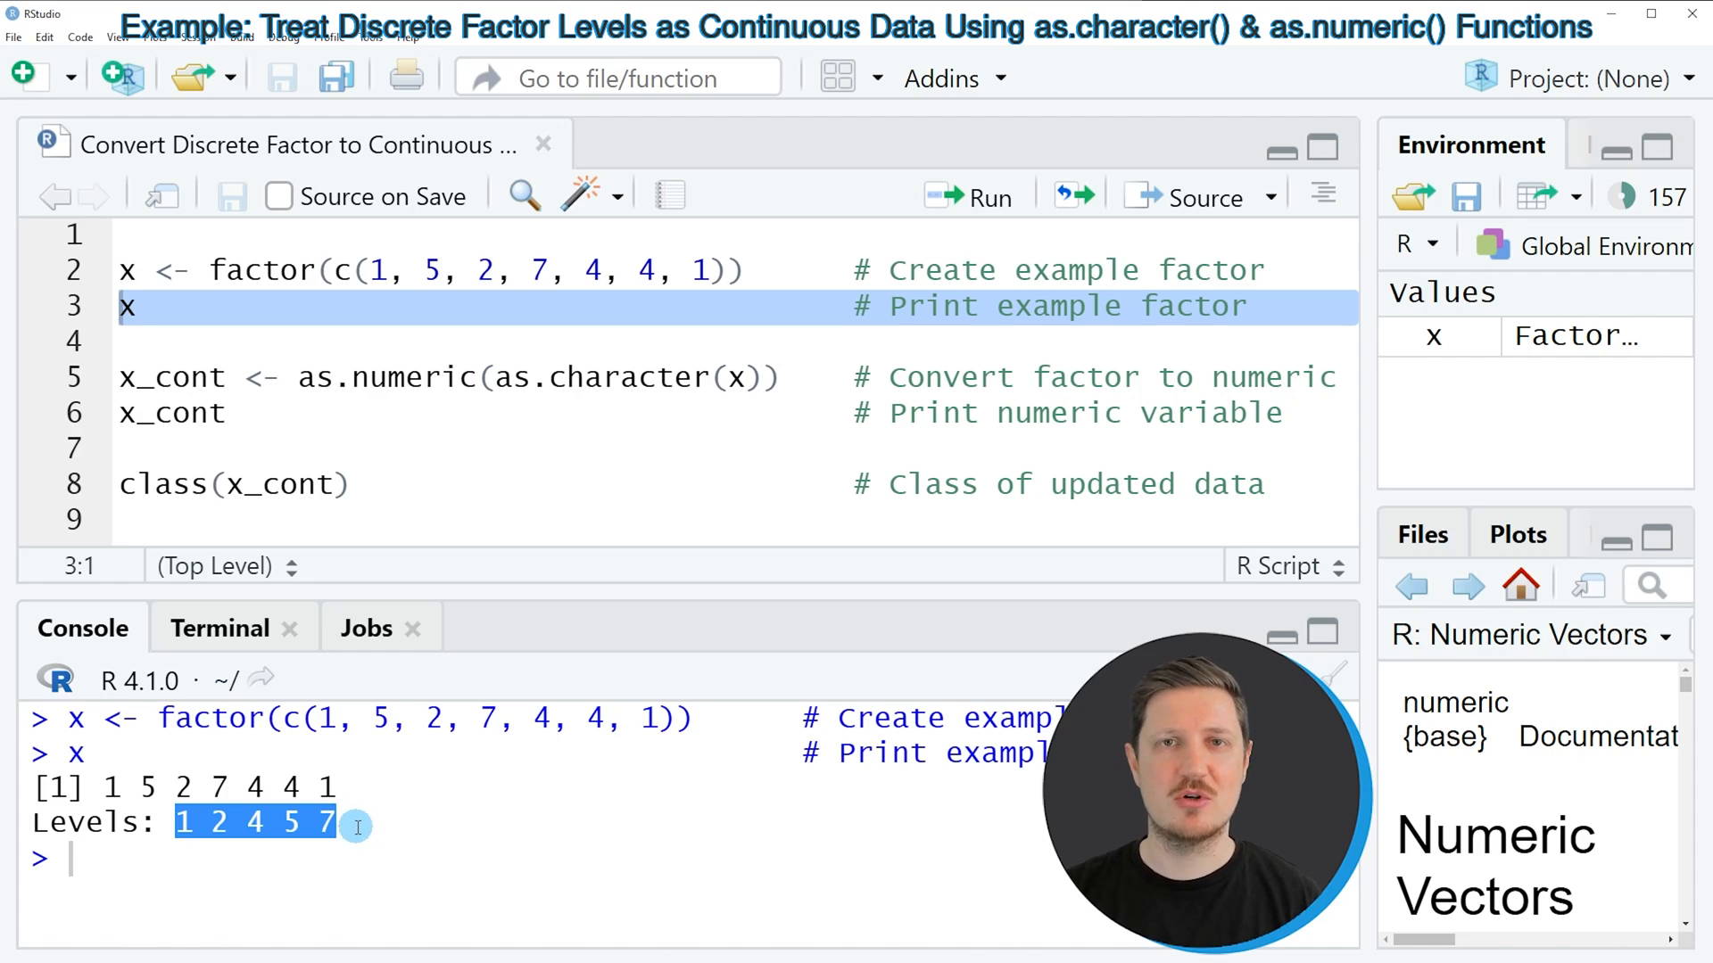
pyautogui.moveTo(358, 443)
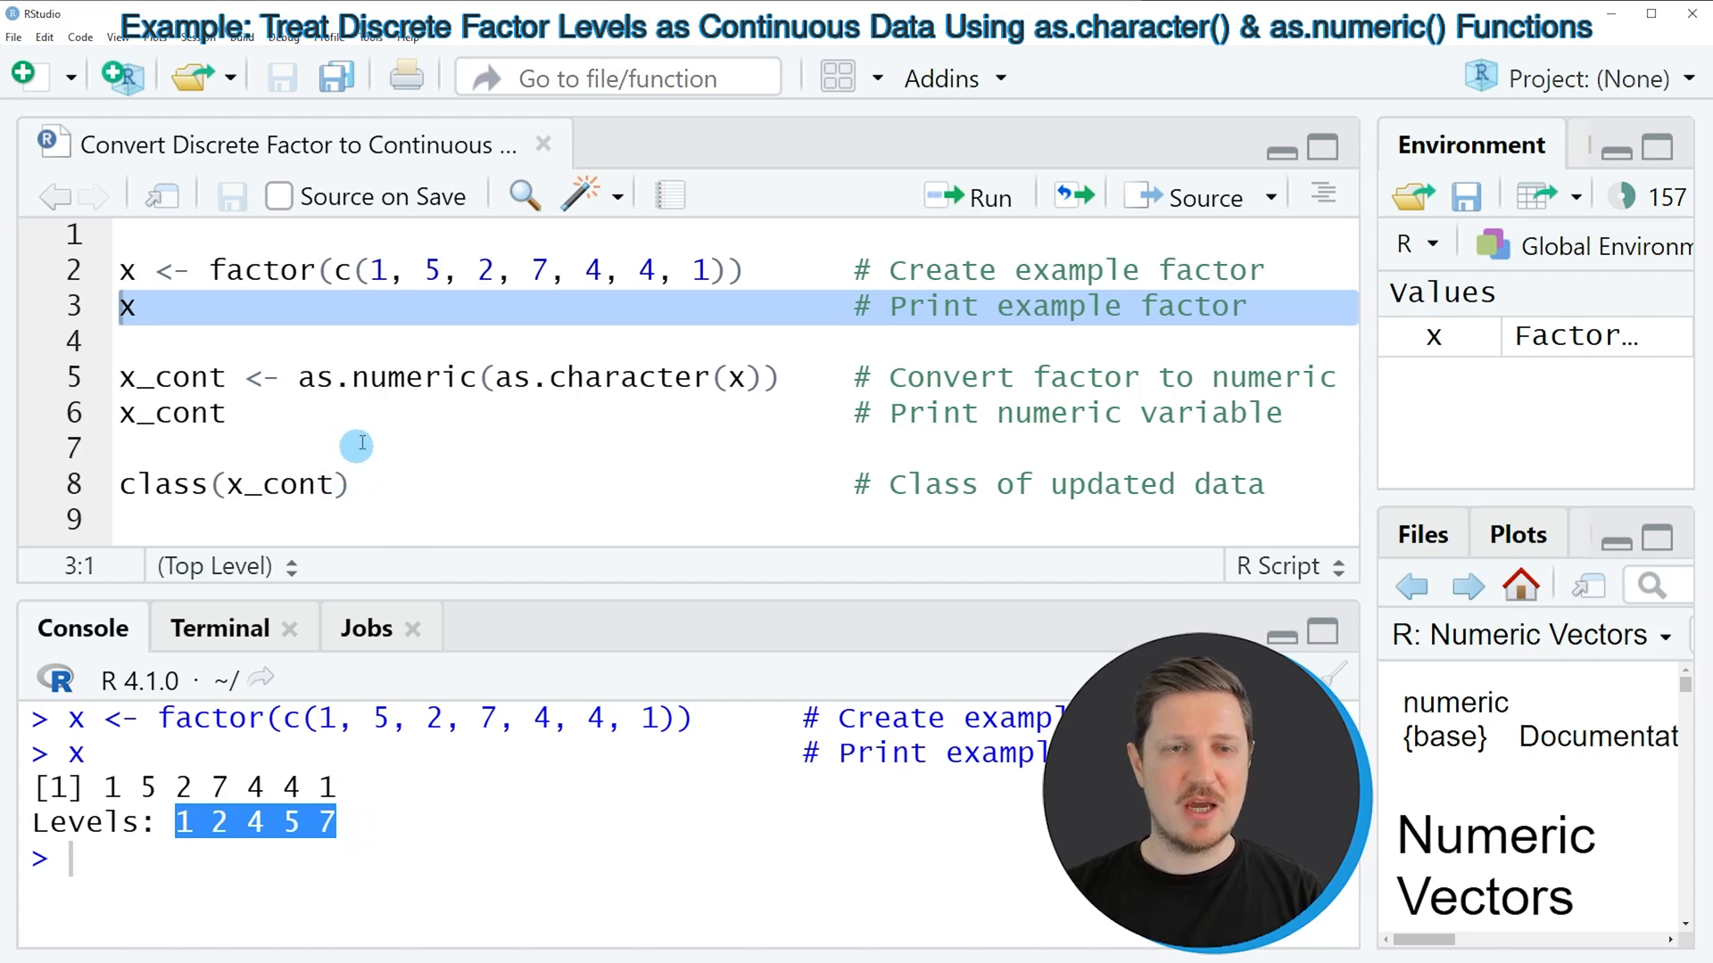
pyautogui.doubleClick(602, 379)
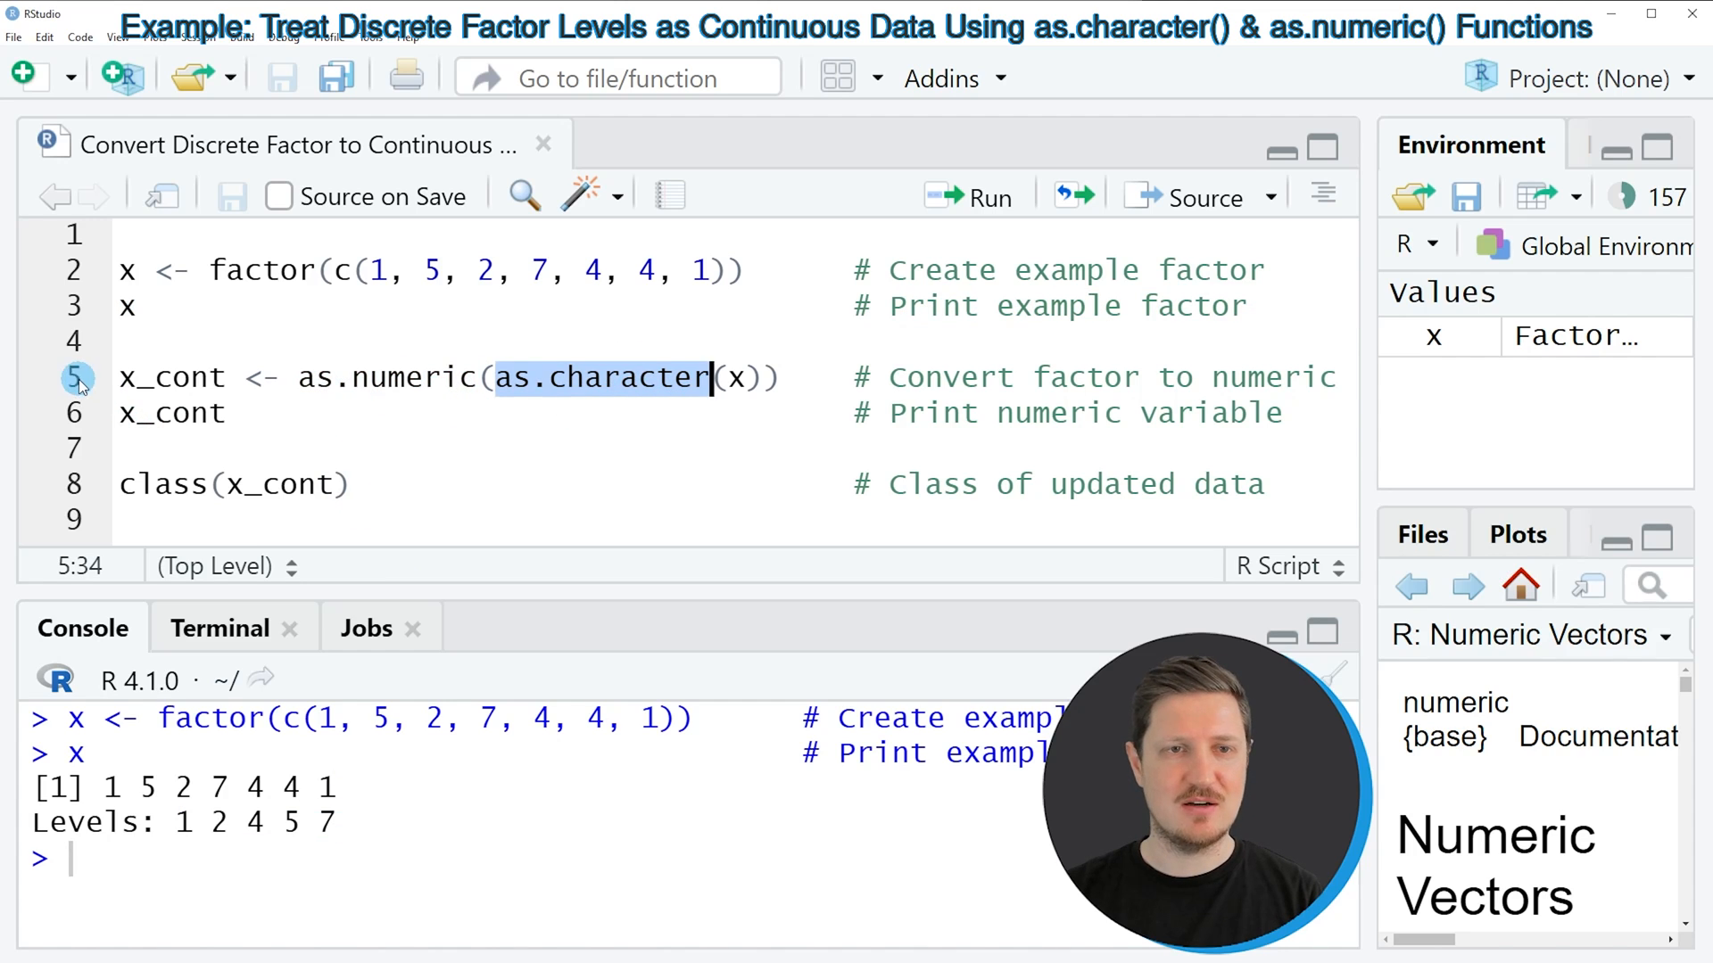
pyautogui.click(302, 376)
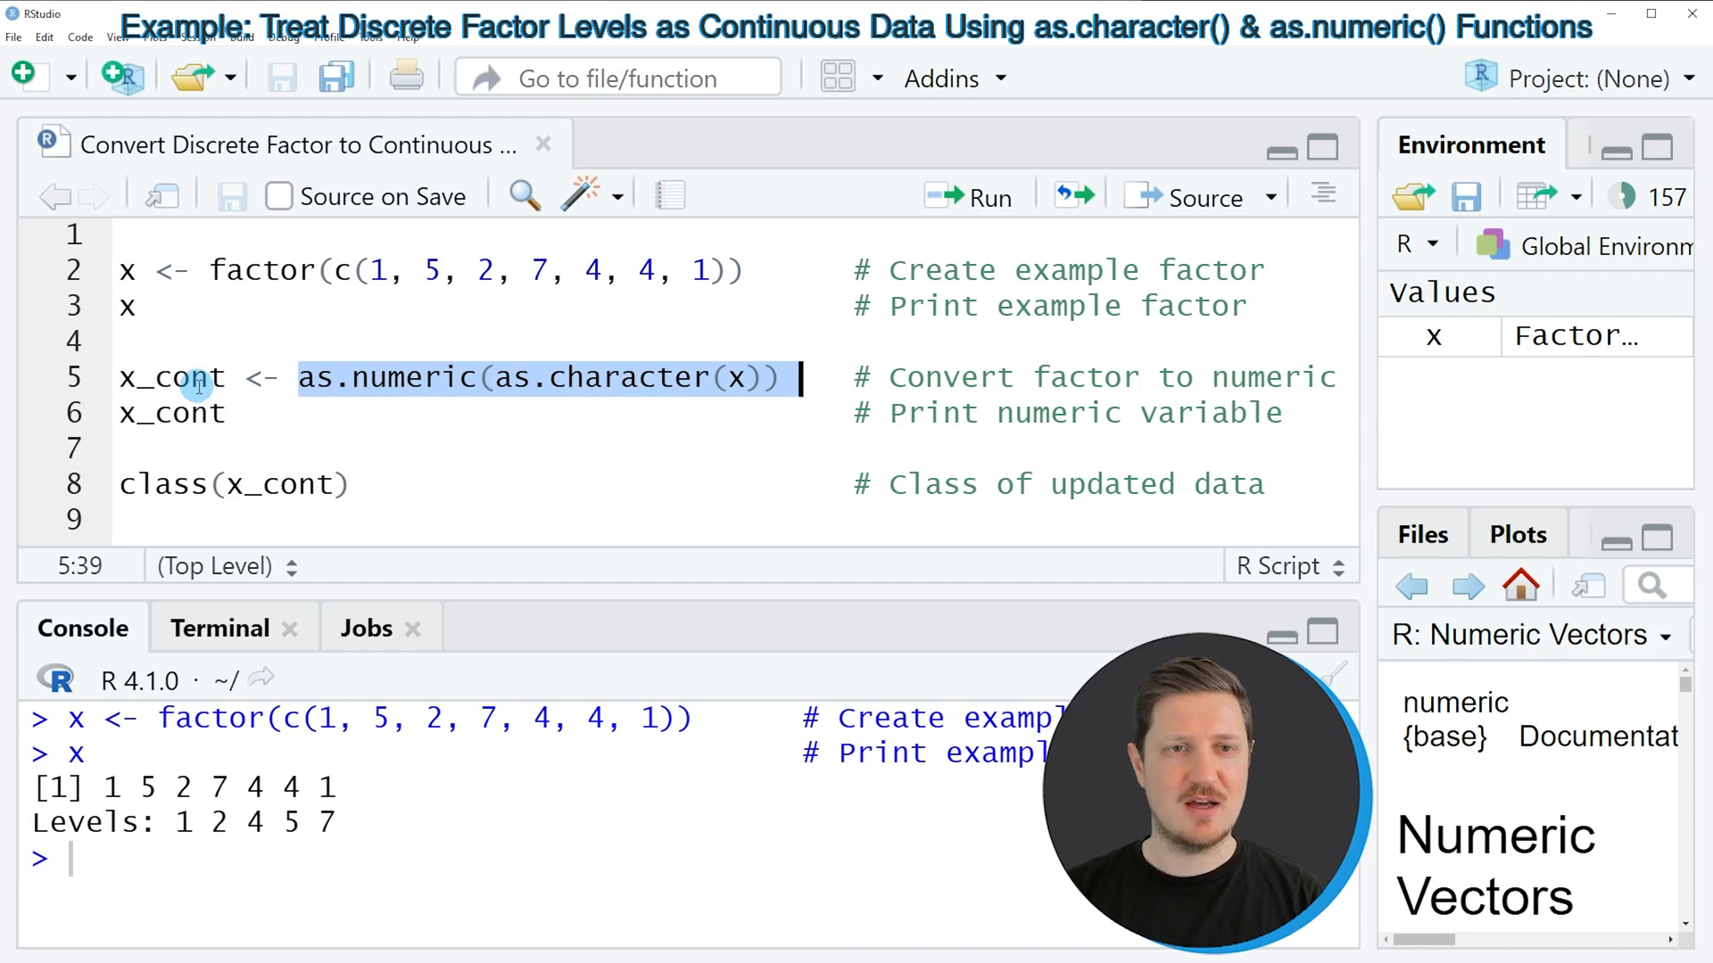
pyautogui.click(120, 376)
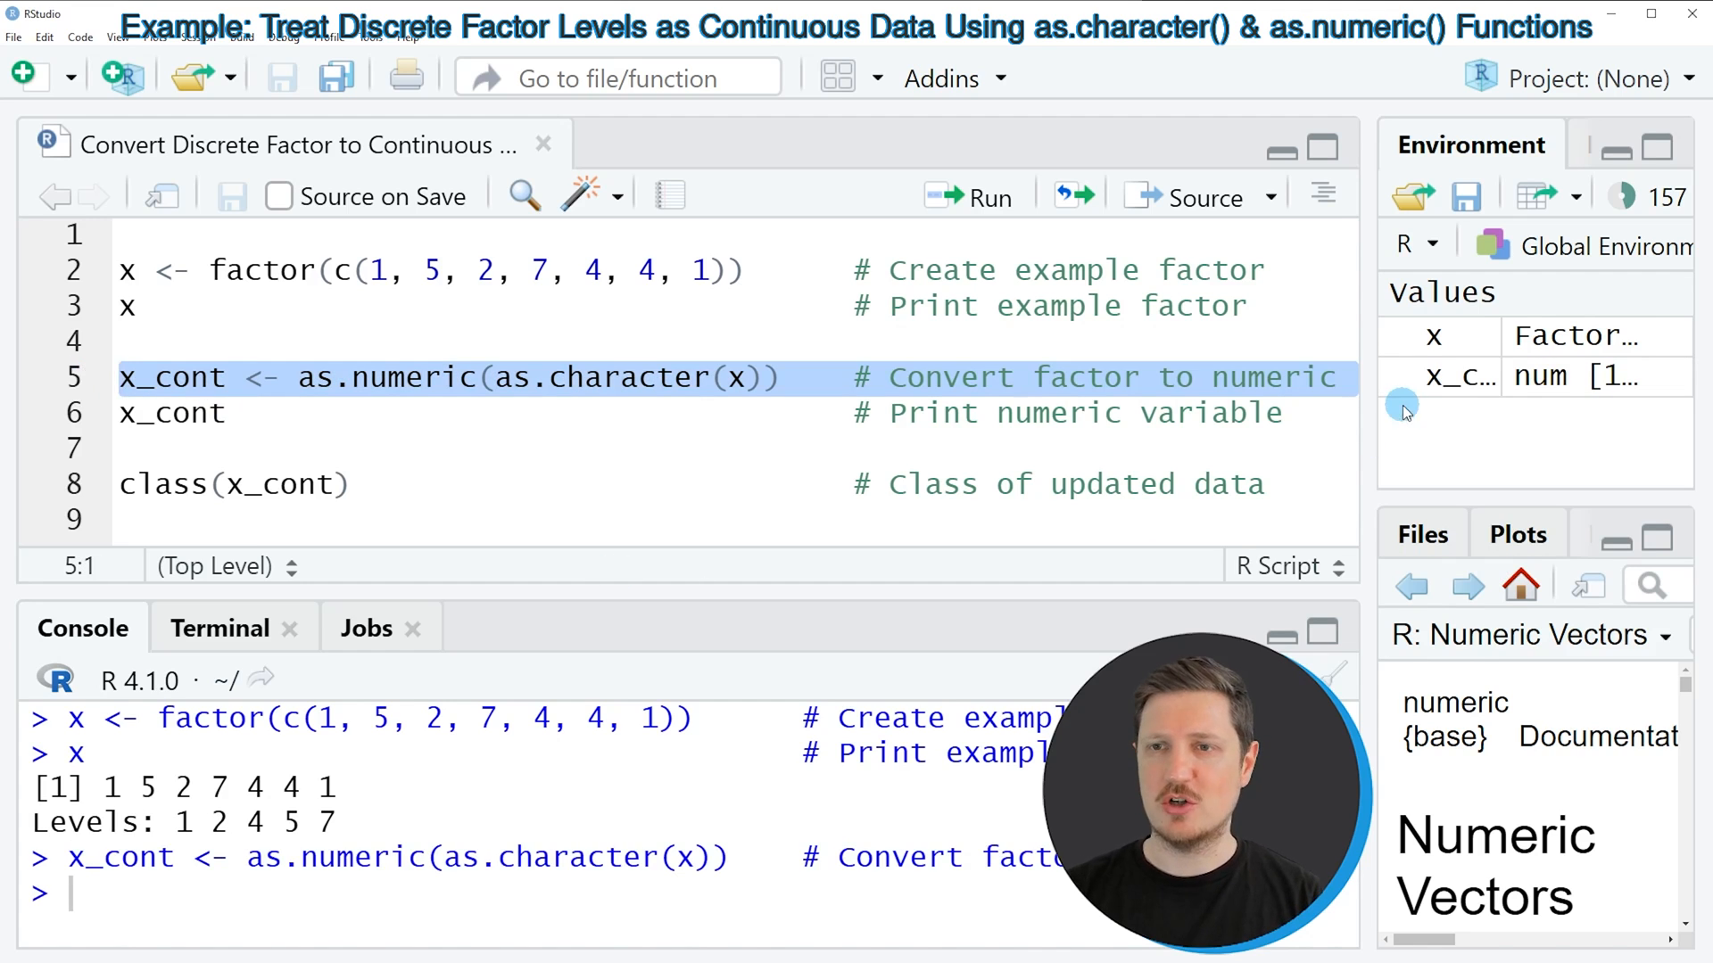
pyautogui.moveTo(1464, 377)
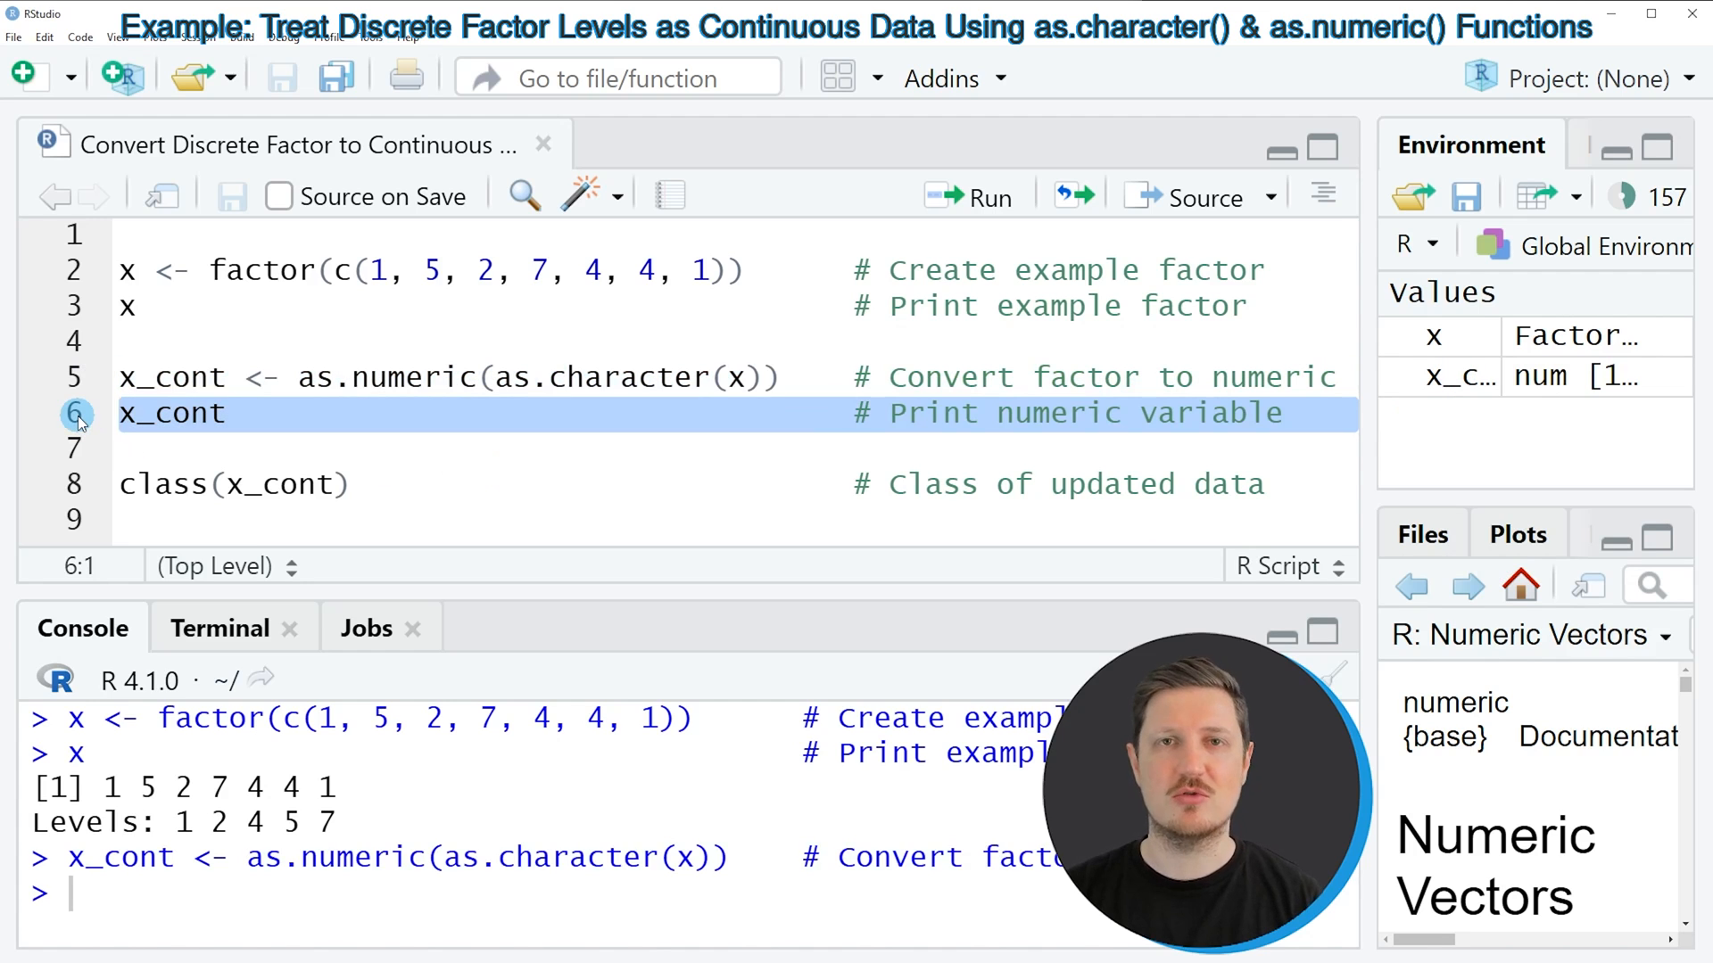
# Step: Run the line printing x_cont, showing 1 5 2 7 4 4 1
pyautogui.click(987, 196)
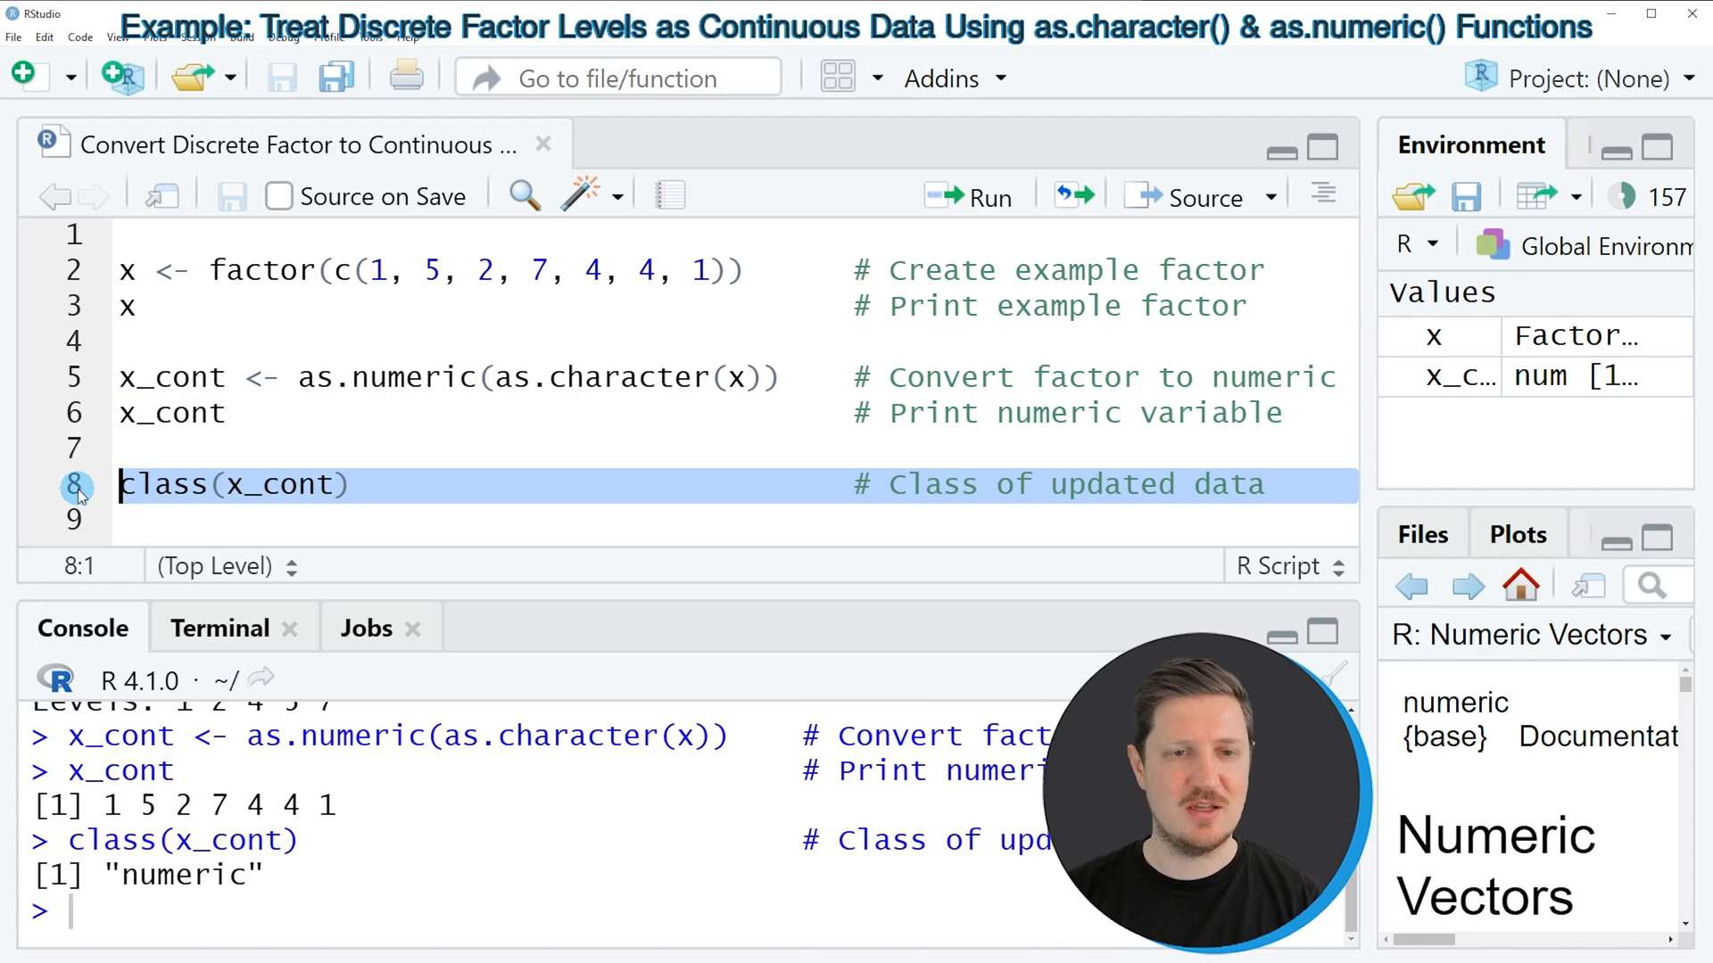
# Step: Highlight the "numeric" class reported for x_cont in the Console
pyautogui.doubleClick(184, 875)
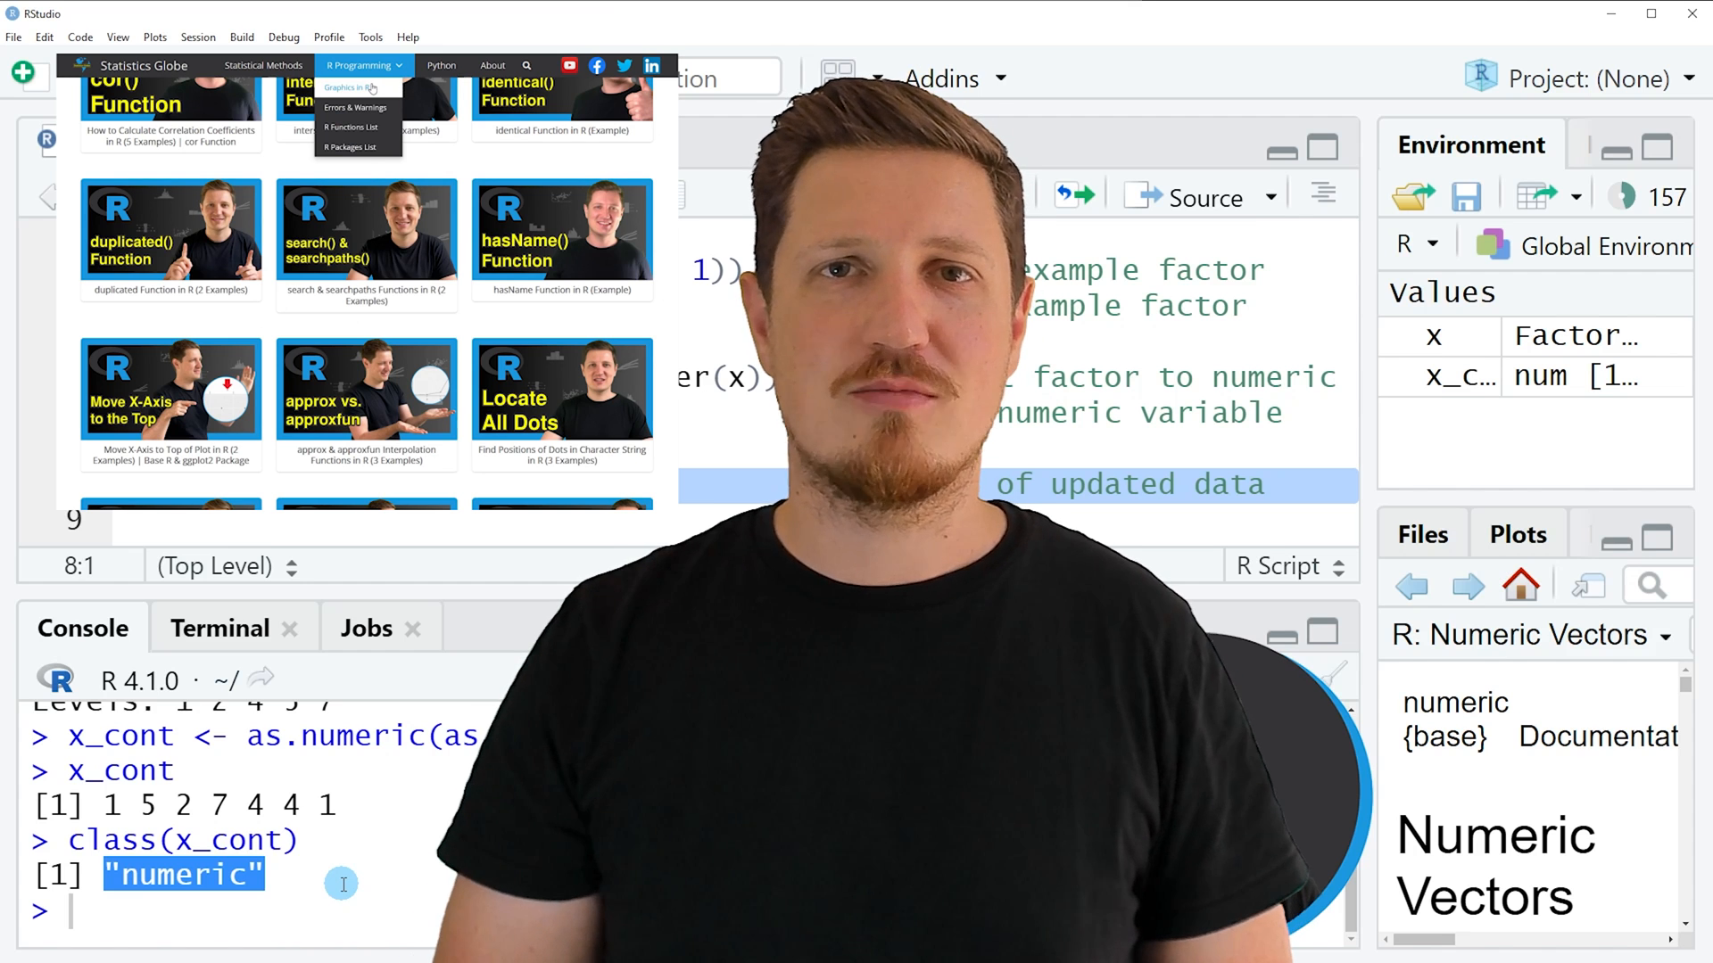
# Step: Bring up the Statistics Globe R Programming tutorials page
pyautogui.click(345, 88)
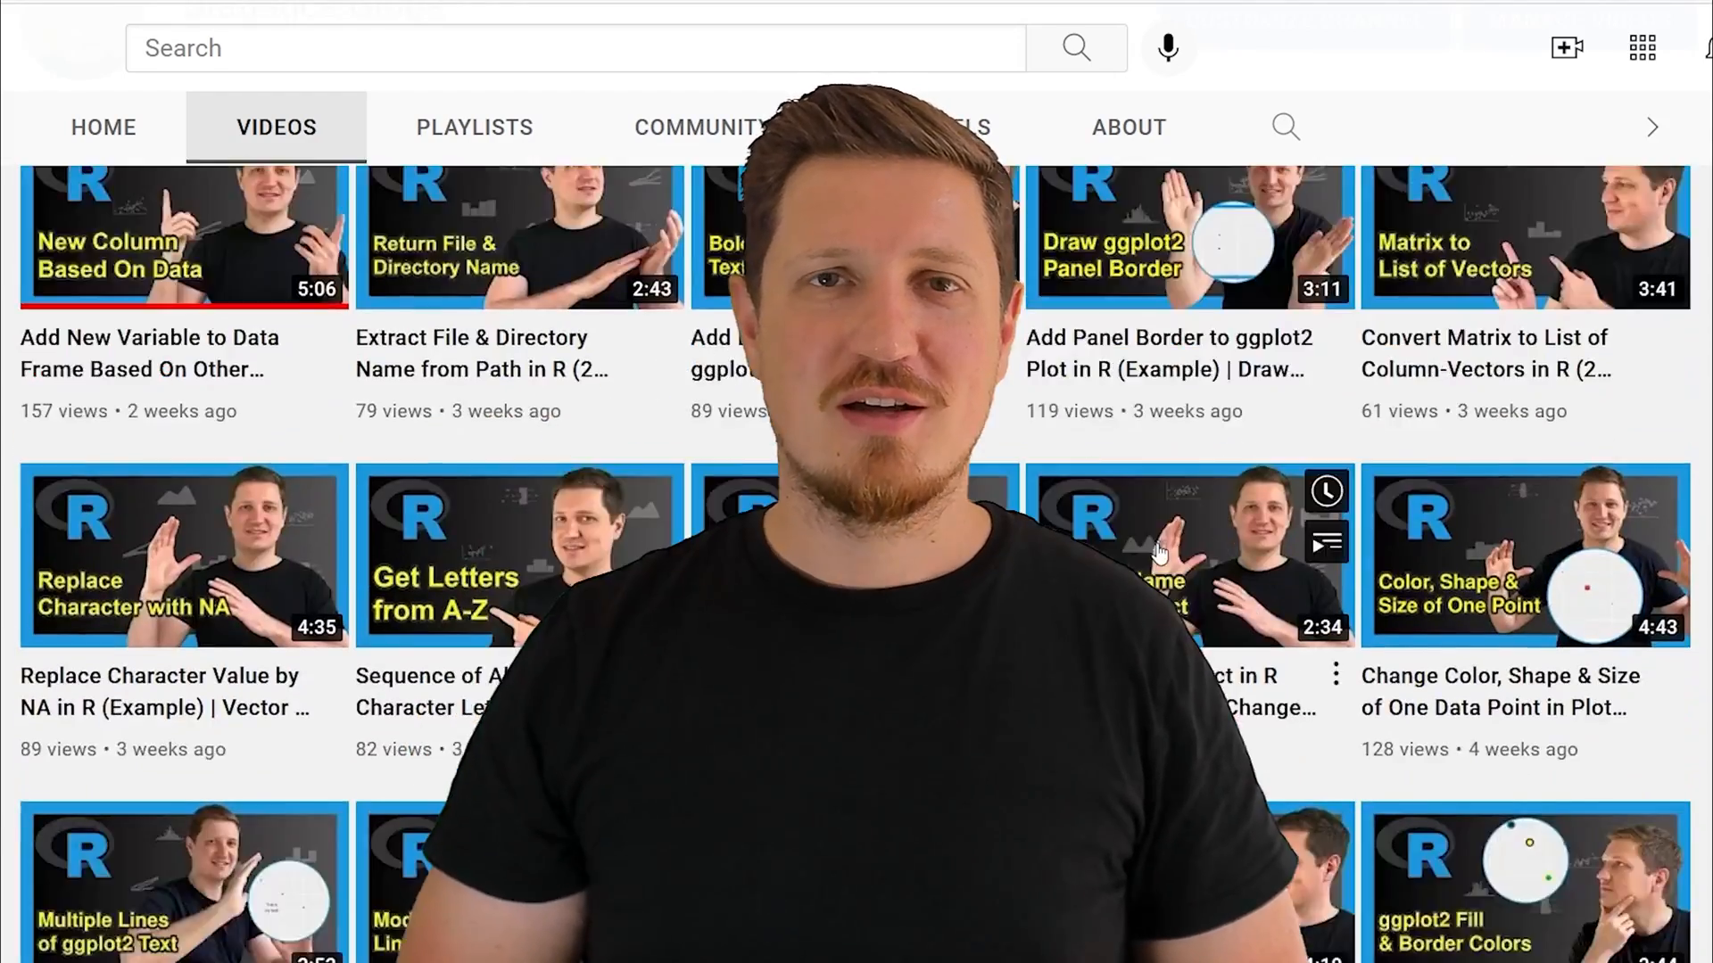
# Step: Scroll down the channel's video list to older R tutorials from two months ago
pyautogui.scroll(-3)
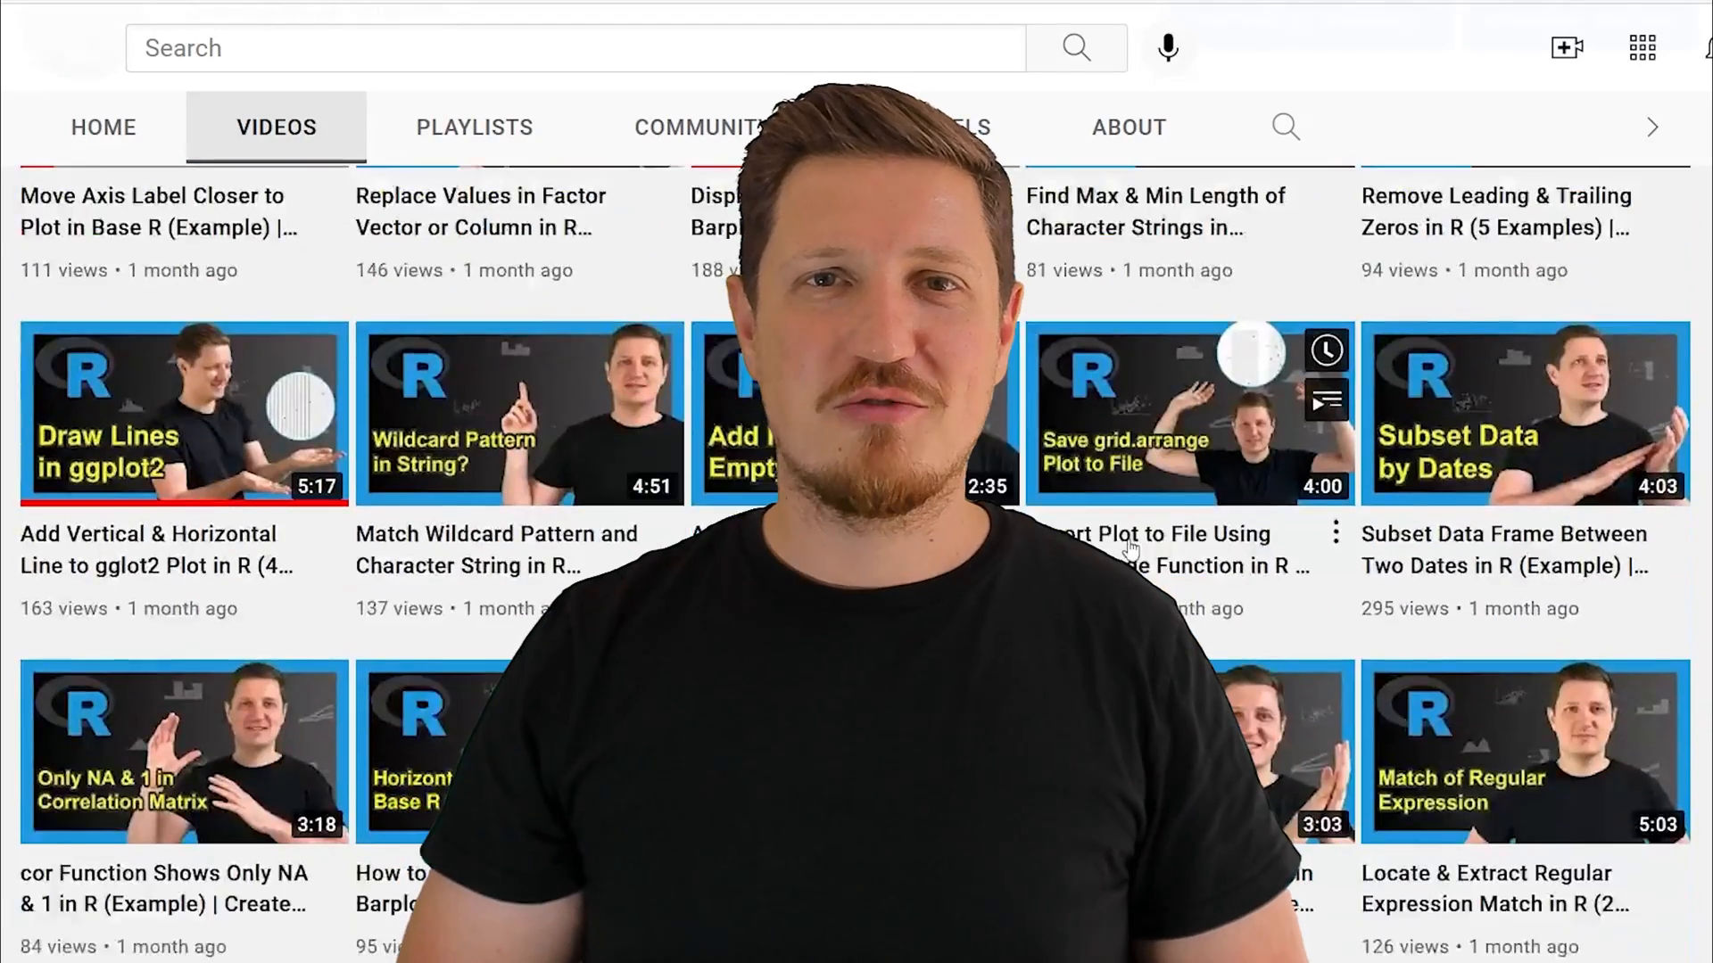
pyautogui.scroll(-3)
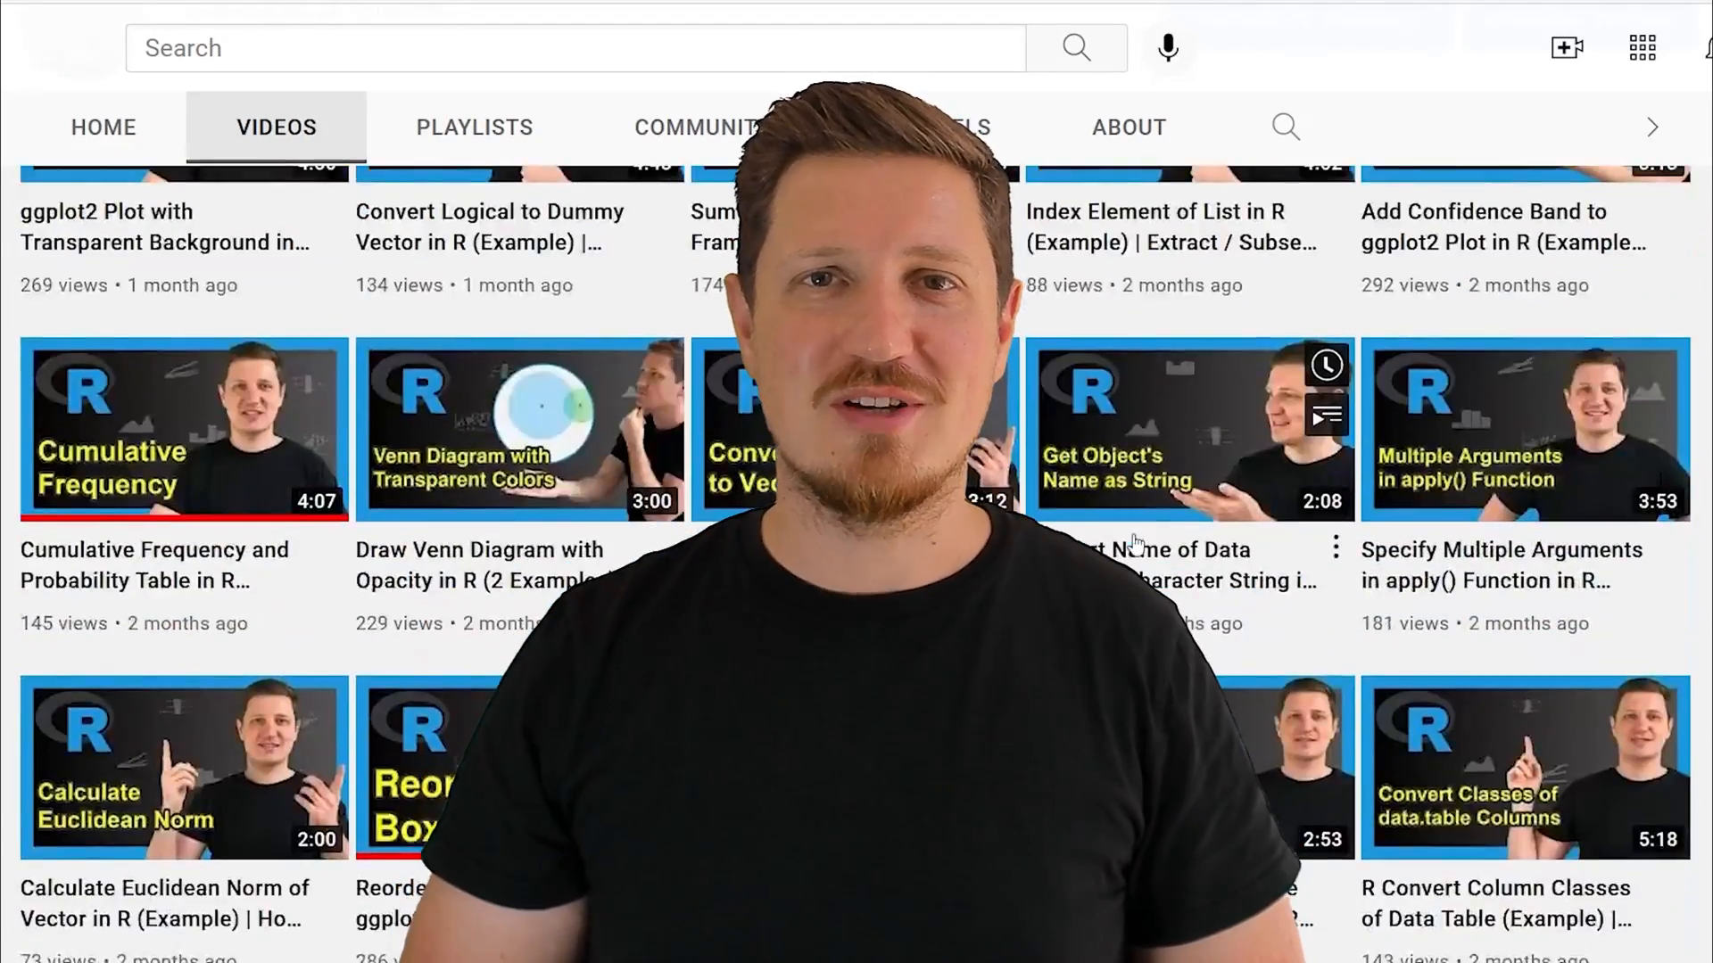